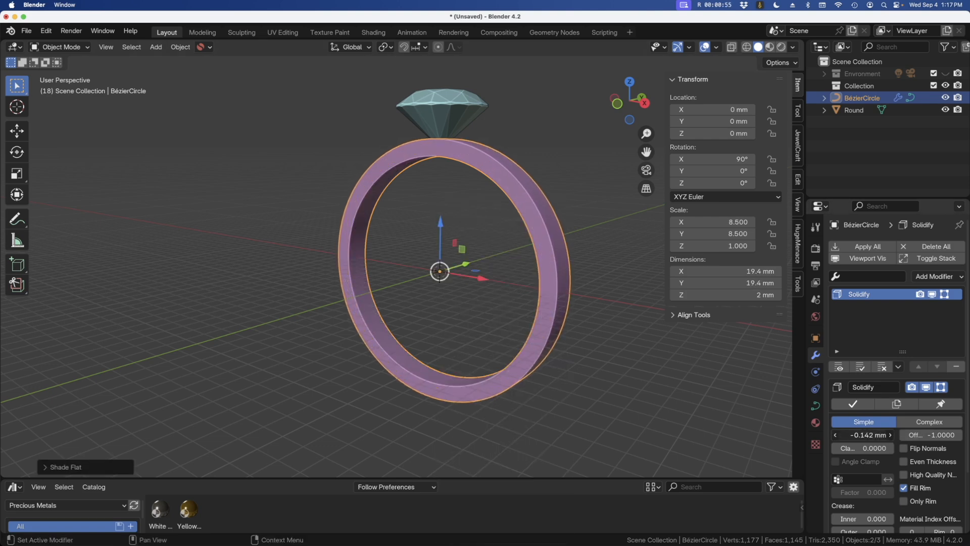
Add a NURBS path curve at the ring's centre and enter Edit Mode in front view.
key("Tab")
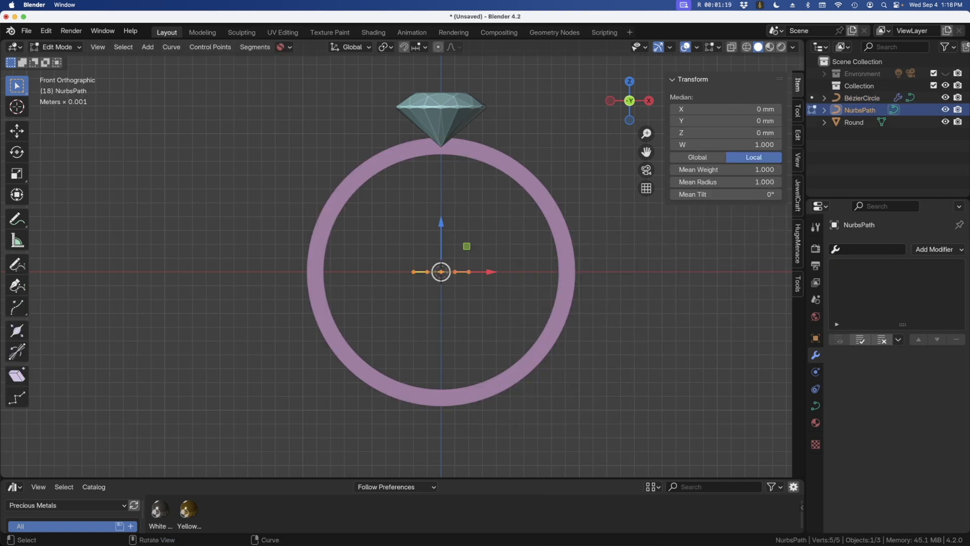
Move the path's control points along the band's outer edge toward the diamond, extrude 0.384 mm.
left_click_drag(440, 271, 514, 128)
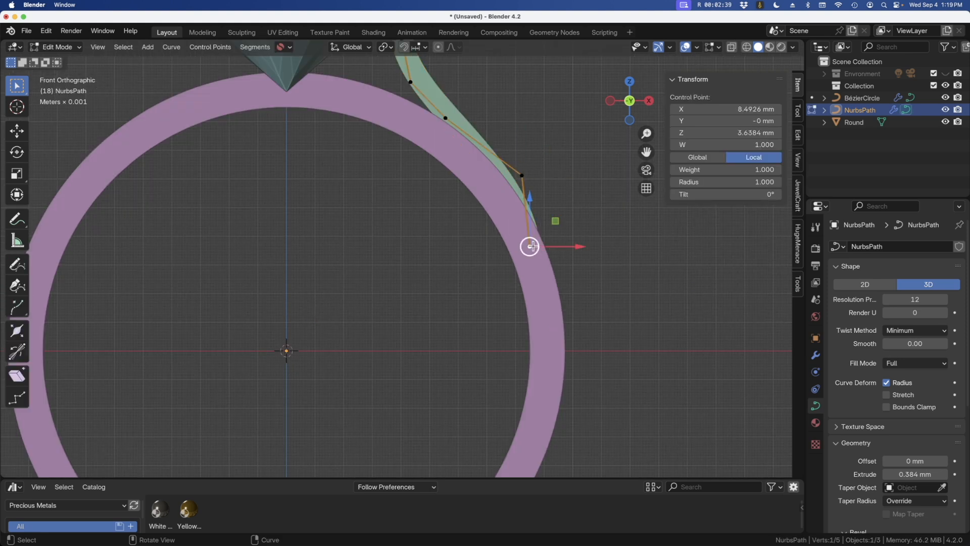
key("Tab")
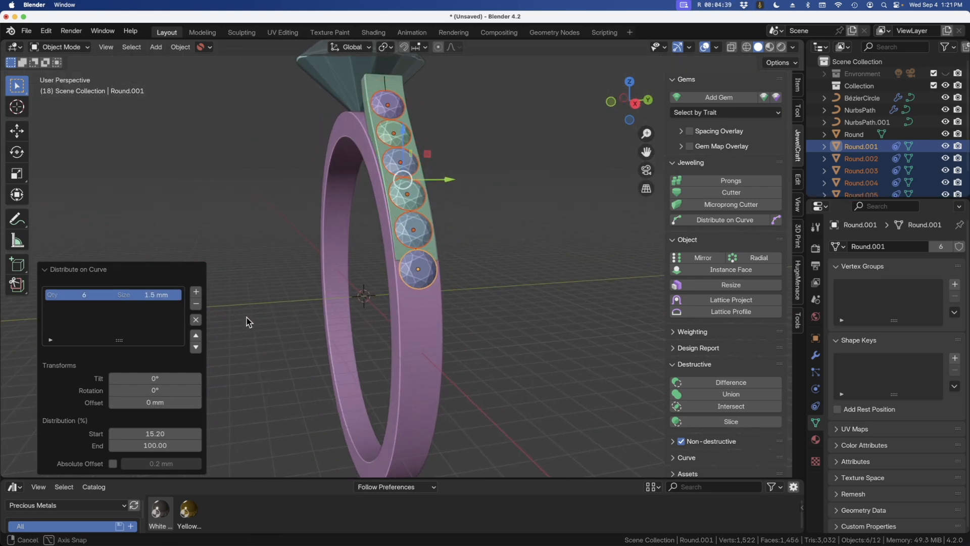
Distribute six 1.5 mm round gems on the shoulder strip and group everything into a 'shank' collection.
key("Tab")
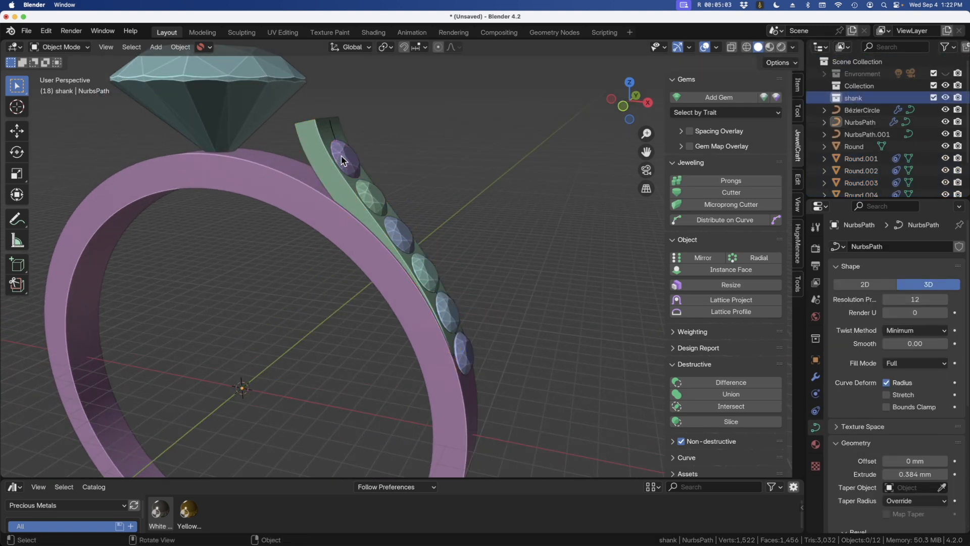
left_click(823, 98)
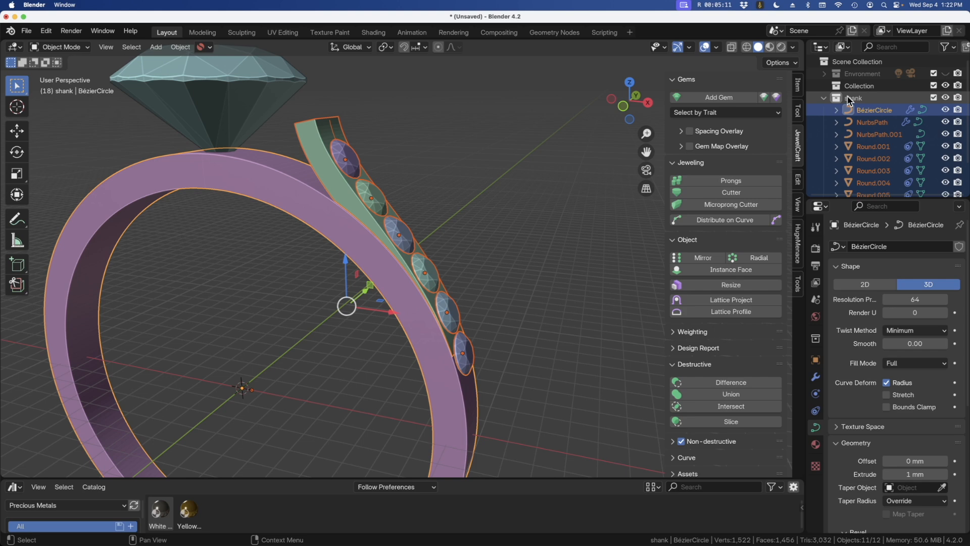
Select all shank collection objects in the Outliner and hide them from the viewport.
left_click(180, 47)
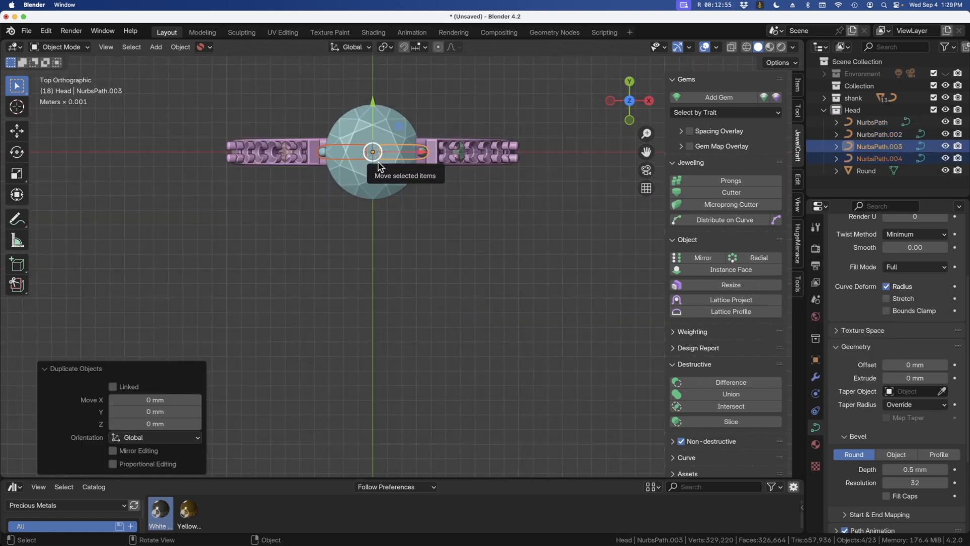
Bevel and duplicate NURBS path rails around the gem into a 'Head' collection.
key("r")
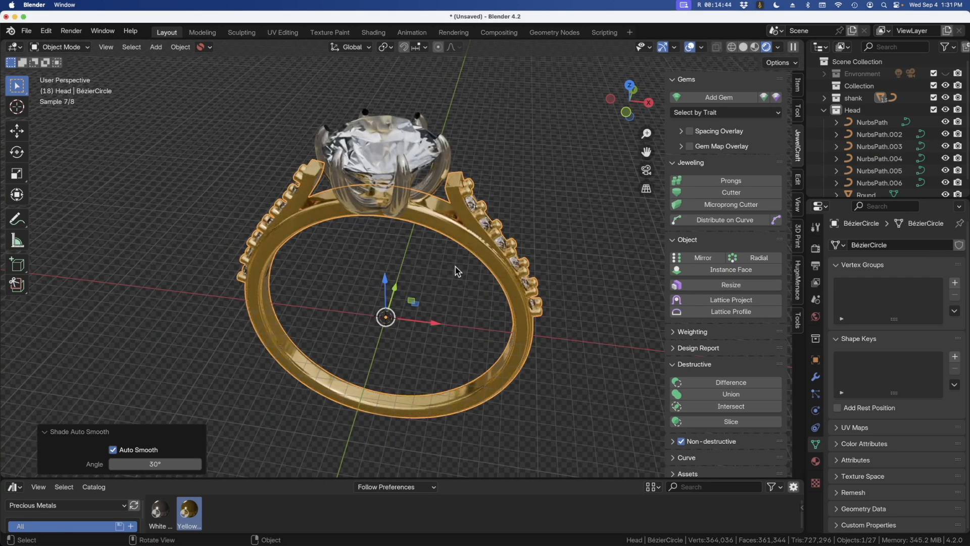
Orbit the rendered yellow-gold ring to show the gem-set shoulder and prong head.
left_click_drag(457, 271, 468, 286)
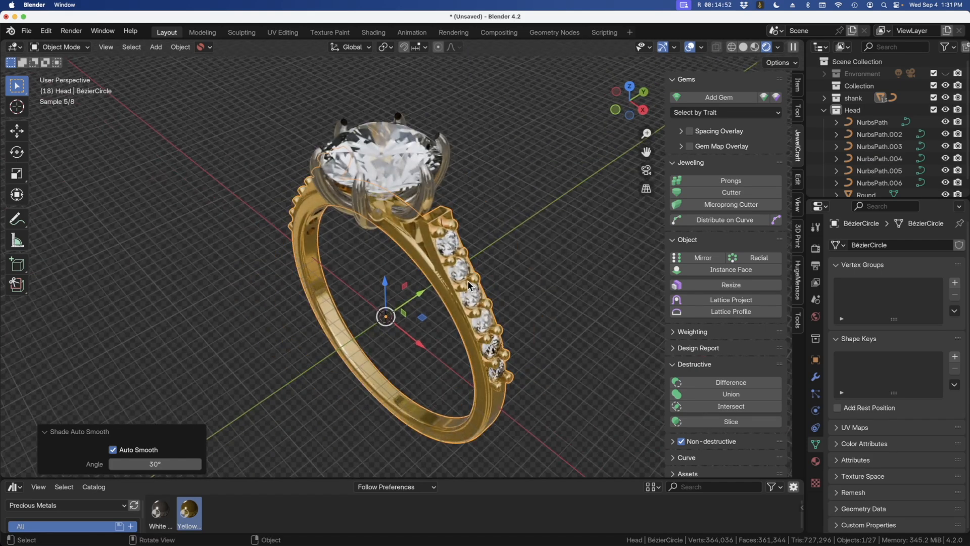